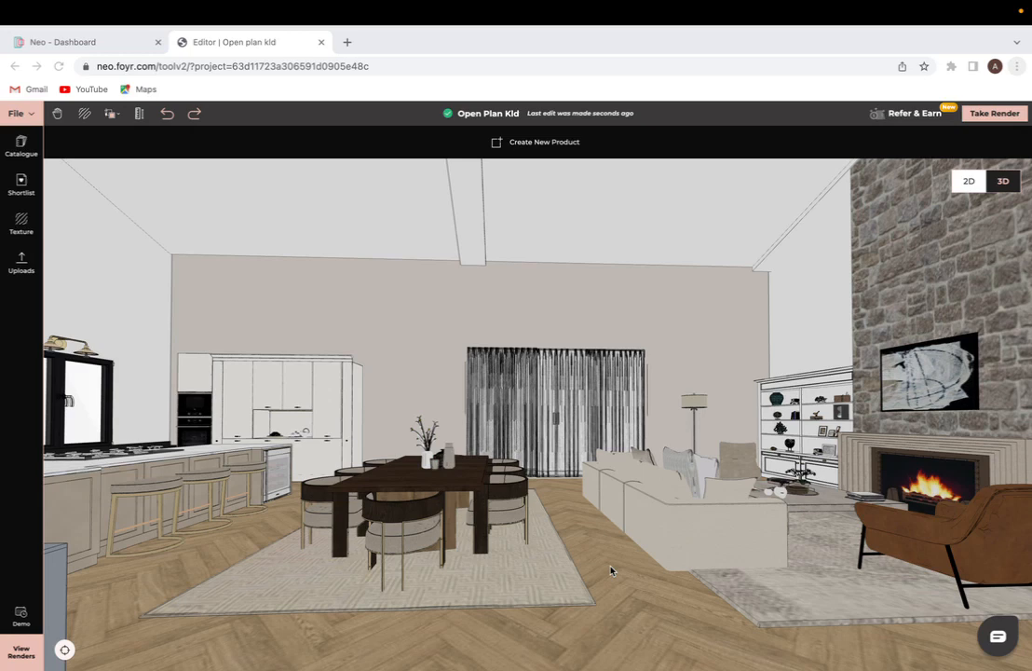
mouse_move(90, 191)
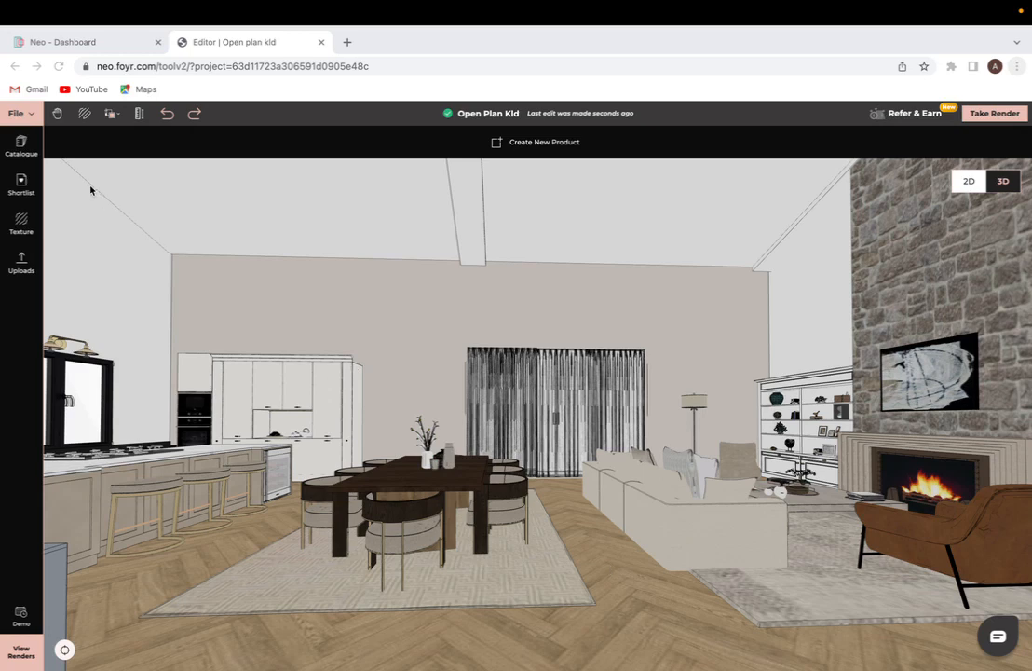
- Adjust the Navigation Sensitivity slider in File > Settings for the 3D view
click(16, 113)
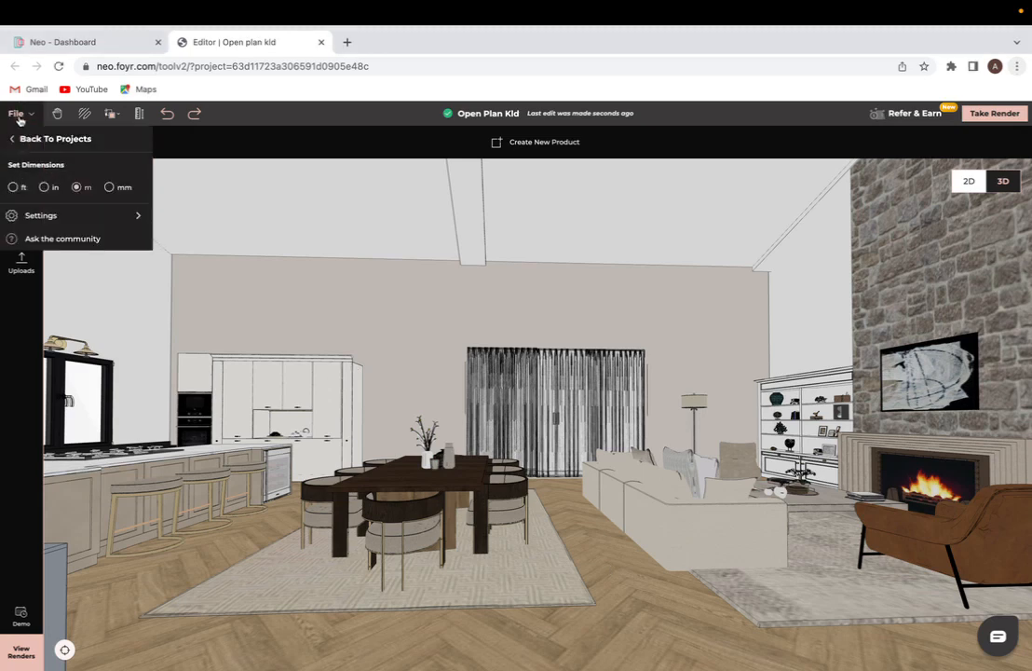
click(40, 215)
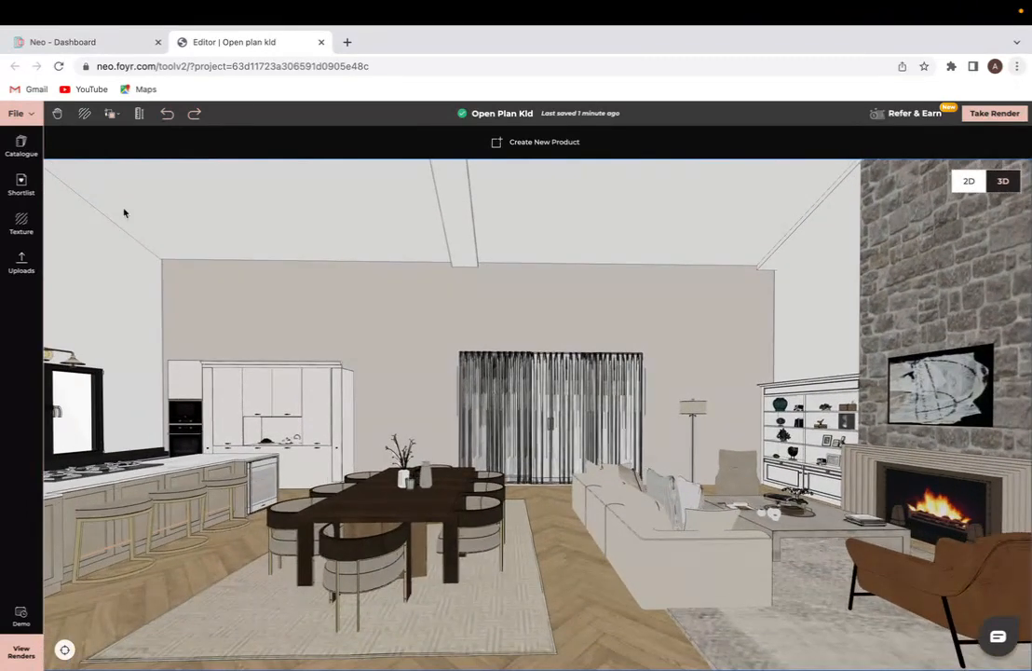
click(17, 113)
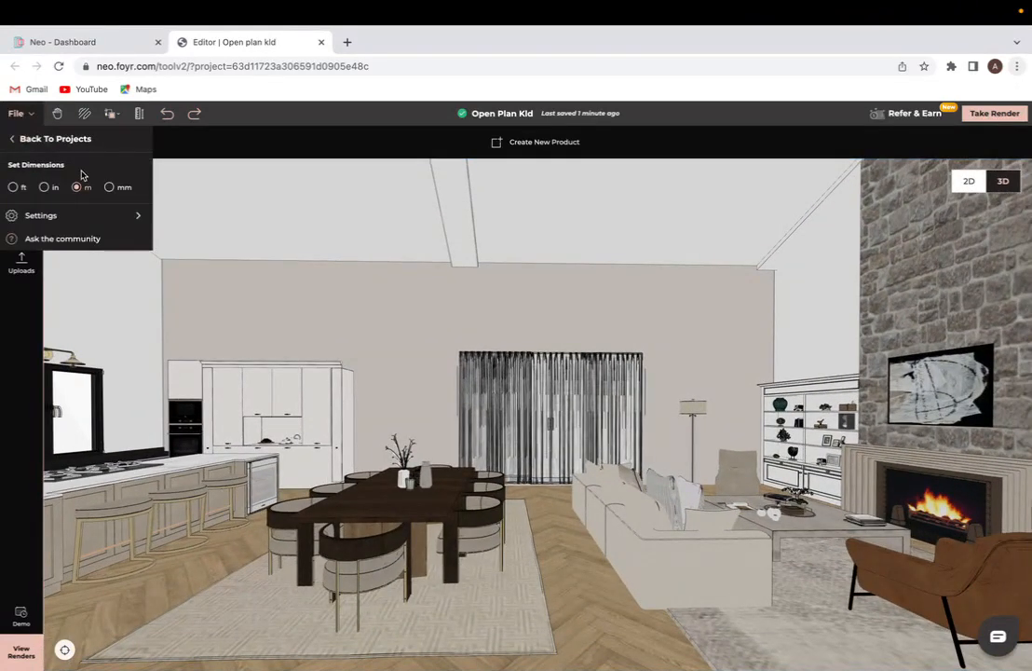
click(40, 215)
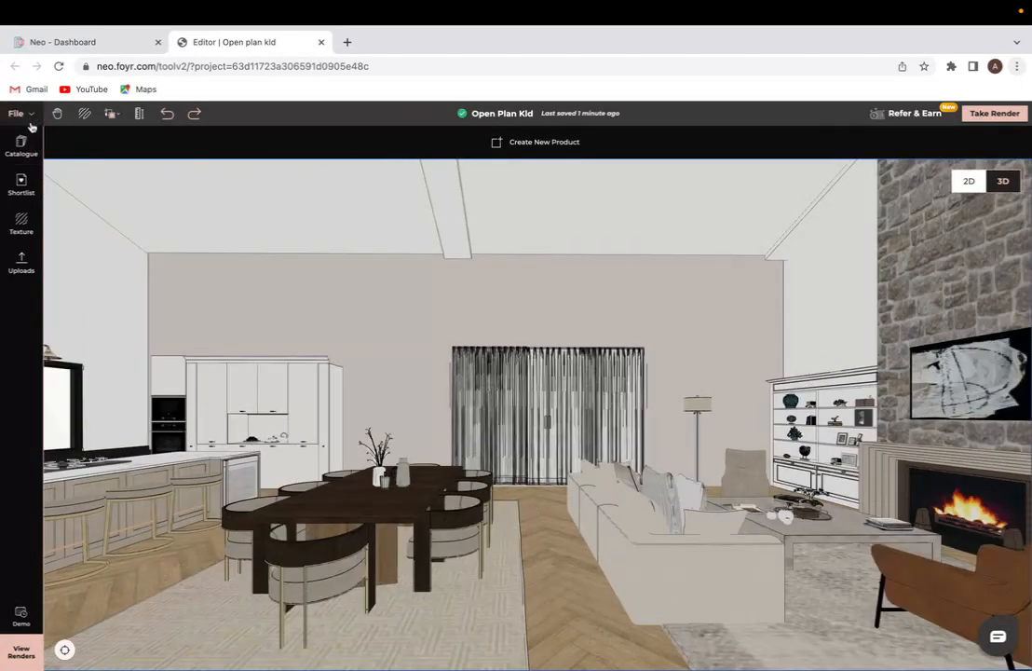
click(15, 112)
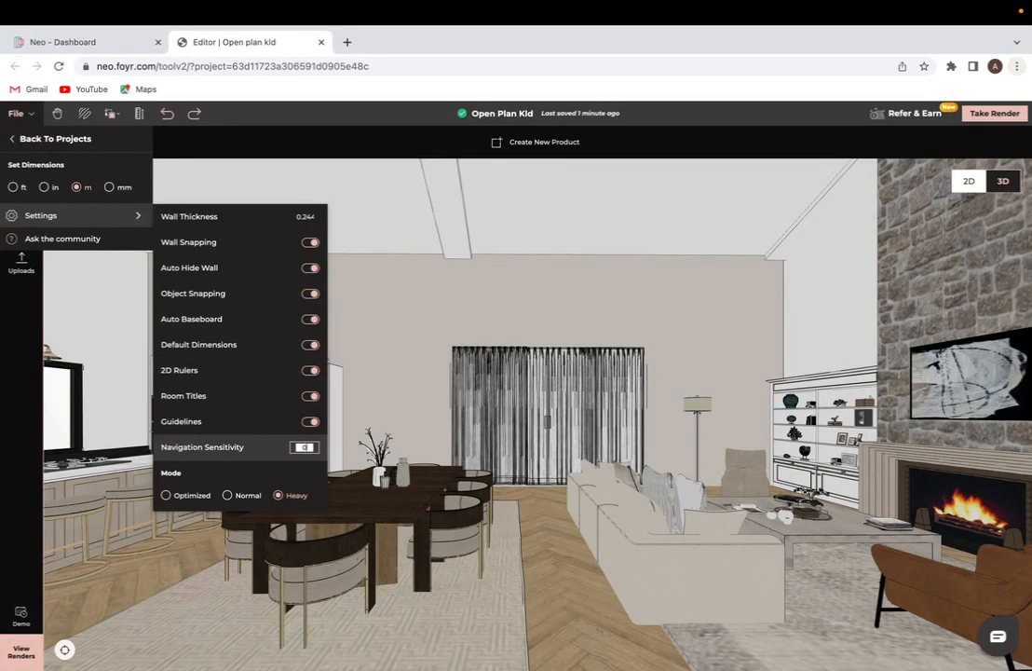
click(562, 577)
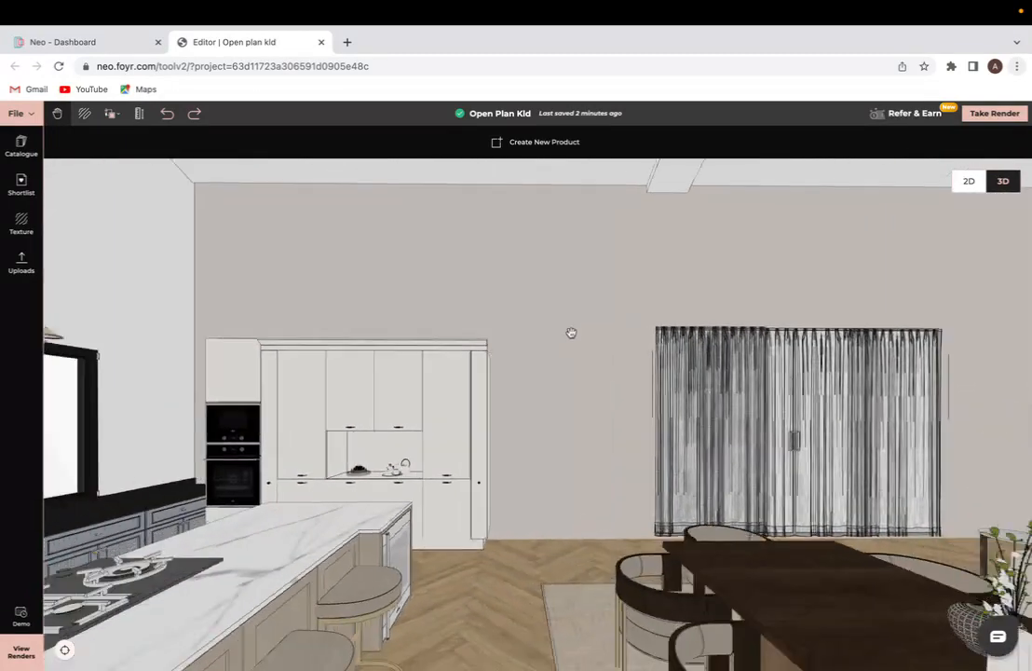
- Pan the 3D view across the kitchen toward the hob and window
drag(571, 332, 592, 326)
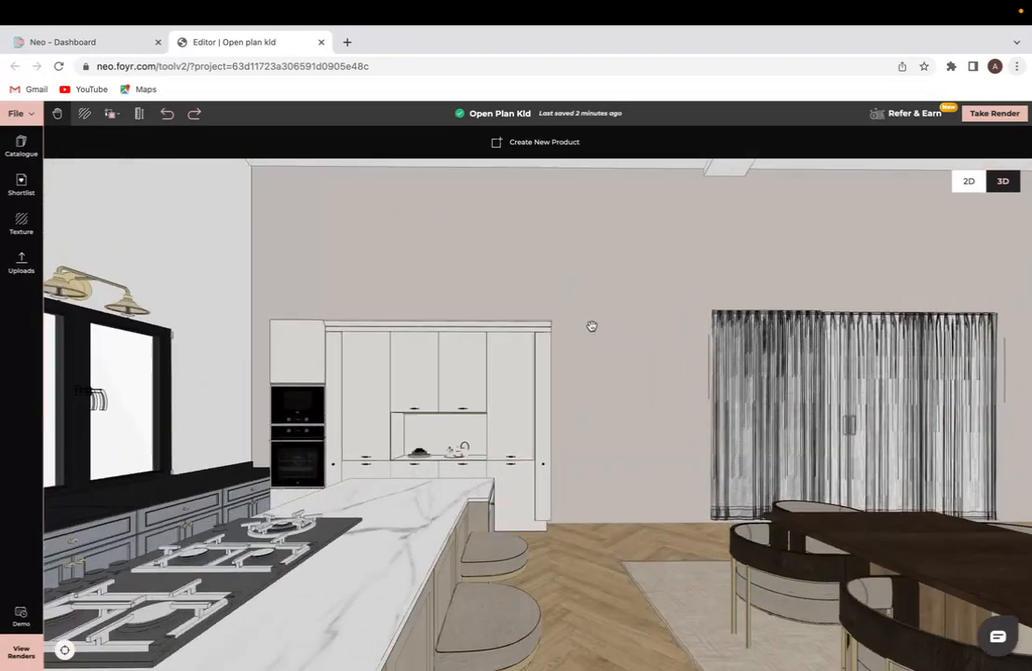
drag(591, 326, 483, 295)
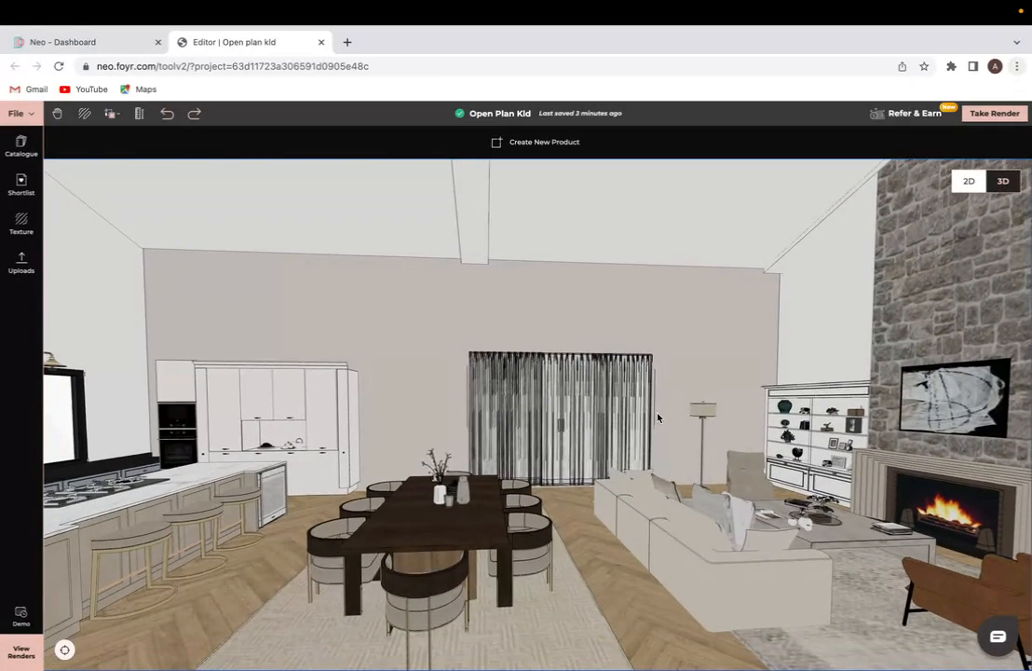
mouse_move(968, 431)
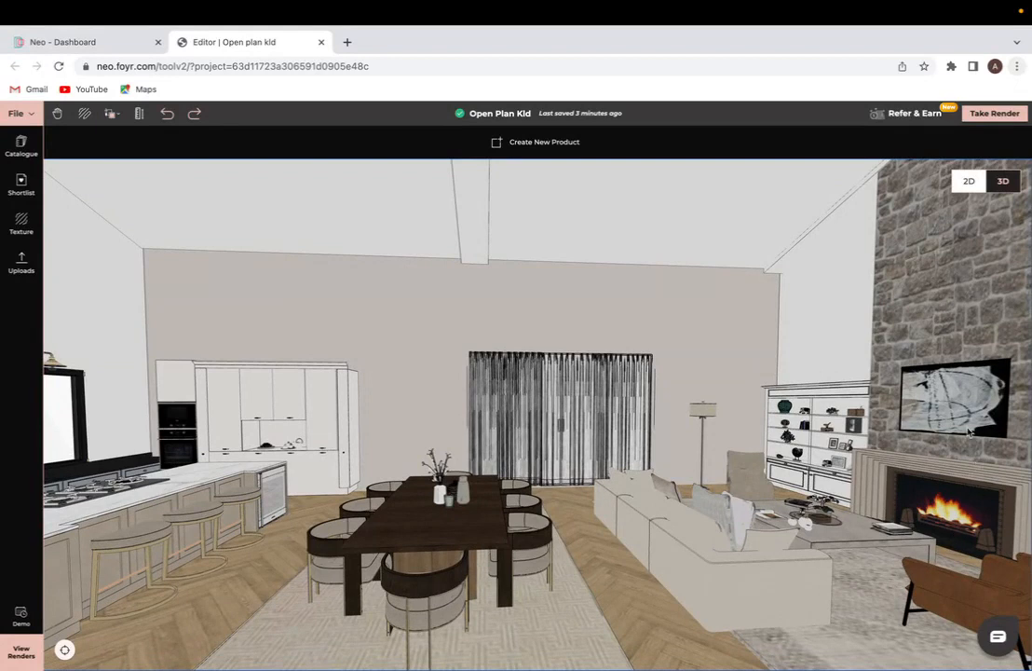